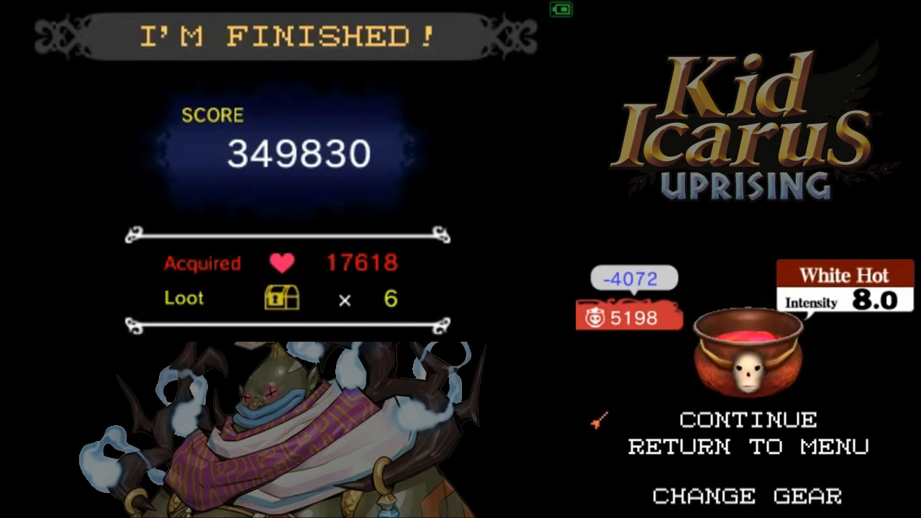
left_click(729, 418)
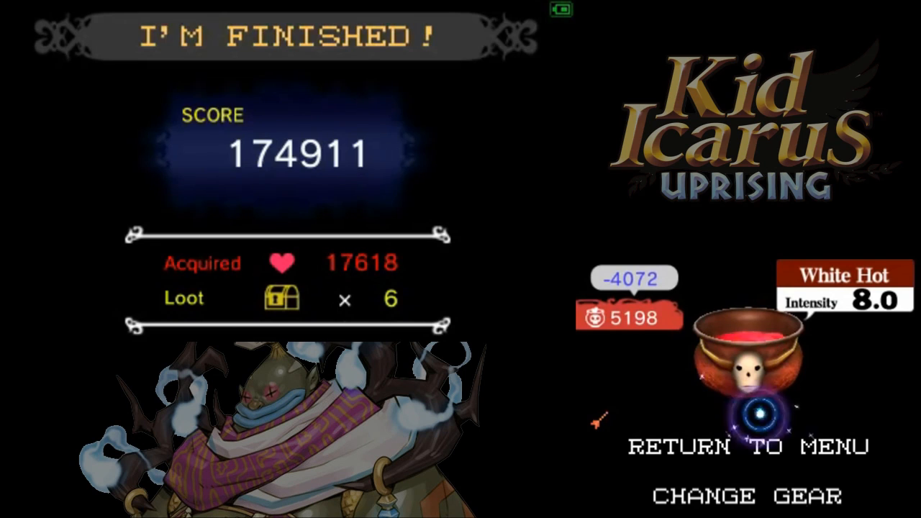